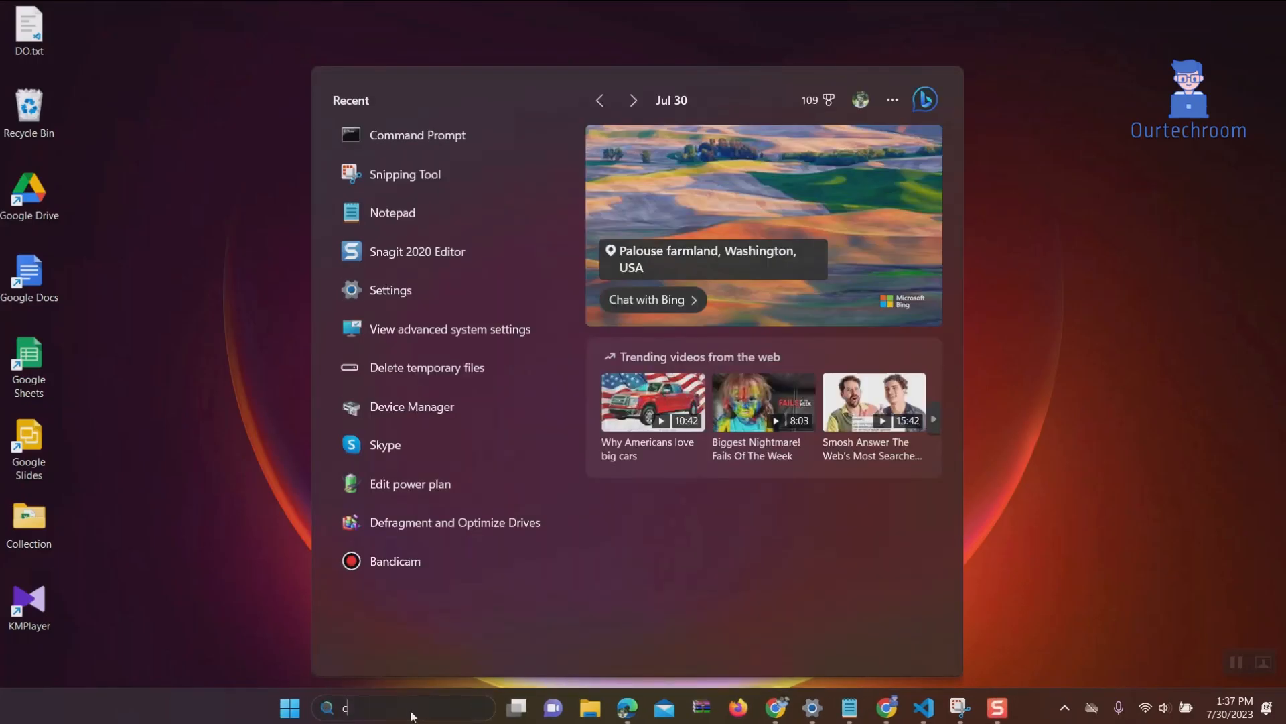
Launch Command Prompt from search as administrator, then close that elevated window.
type("md")
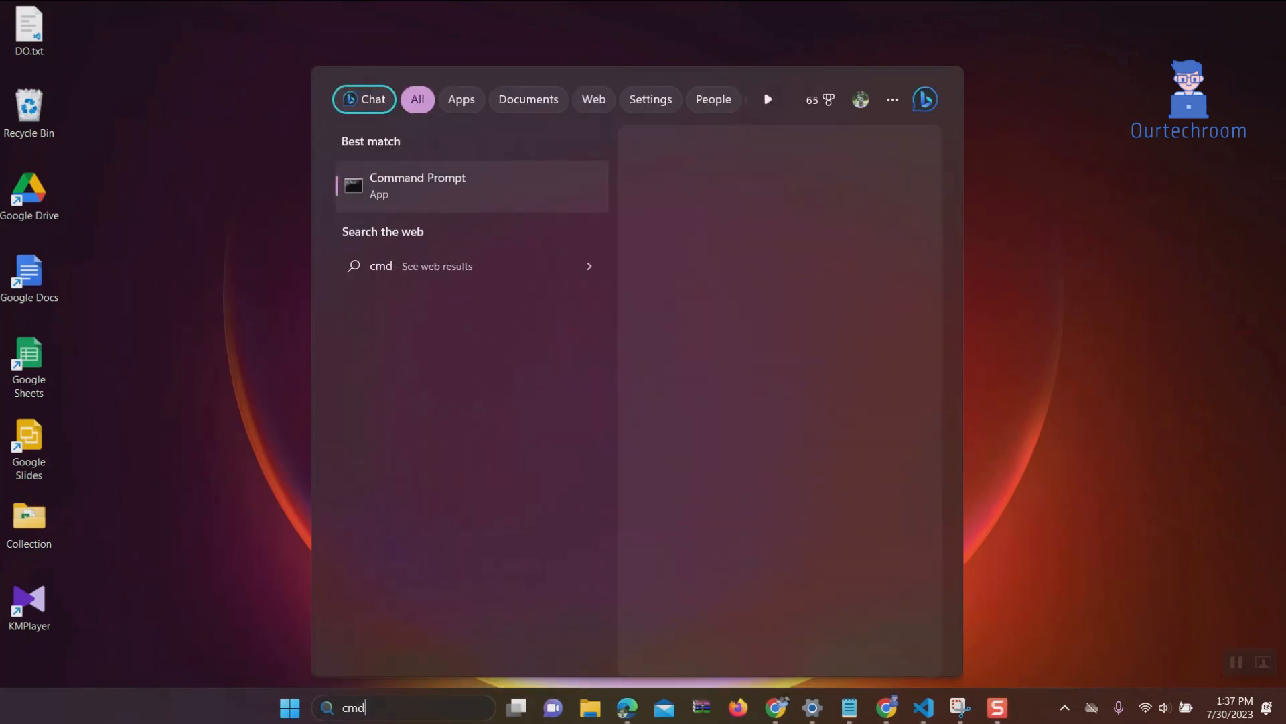
right_click(417, 186)
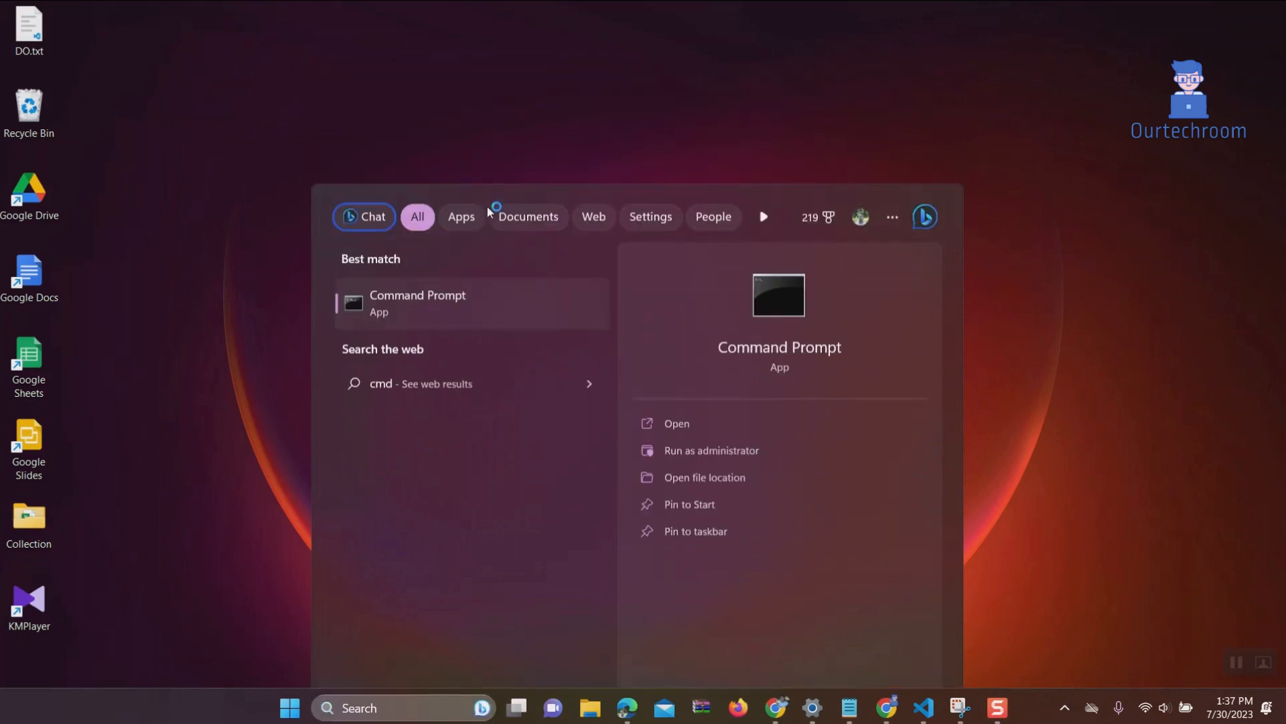
left_click(711, 450)
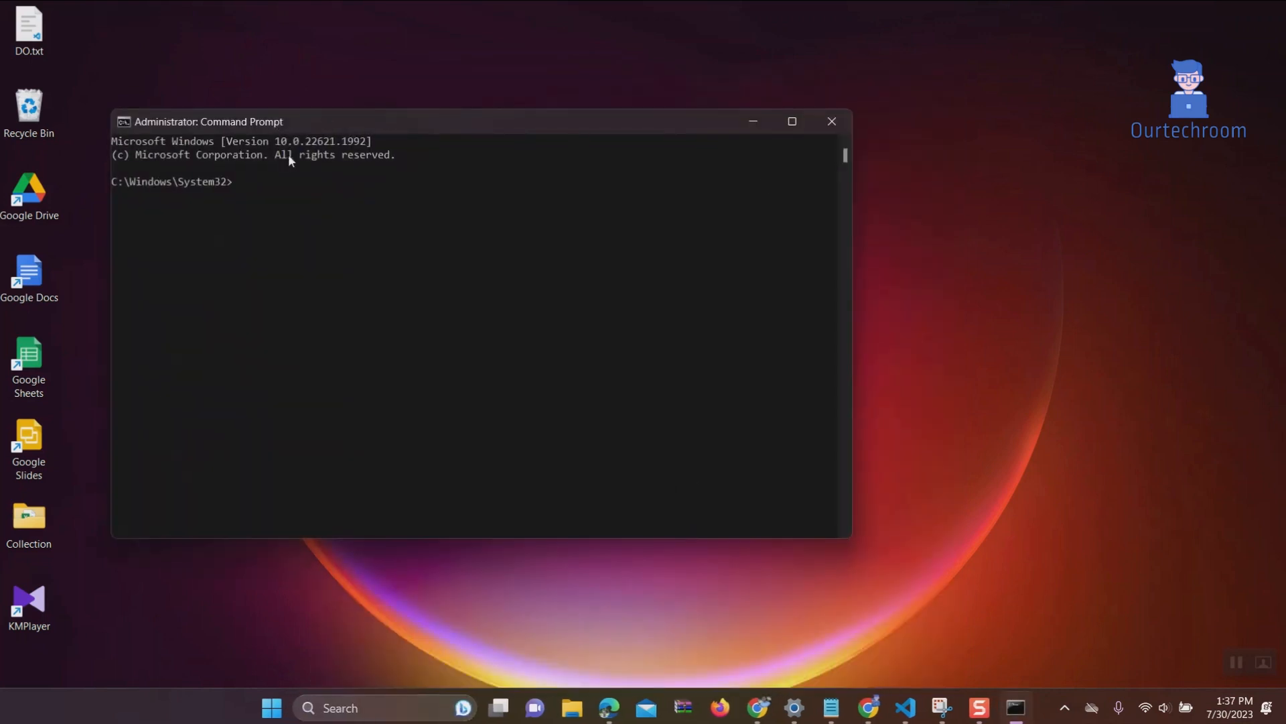
left_click(833, 121)
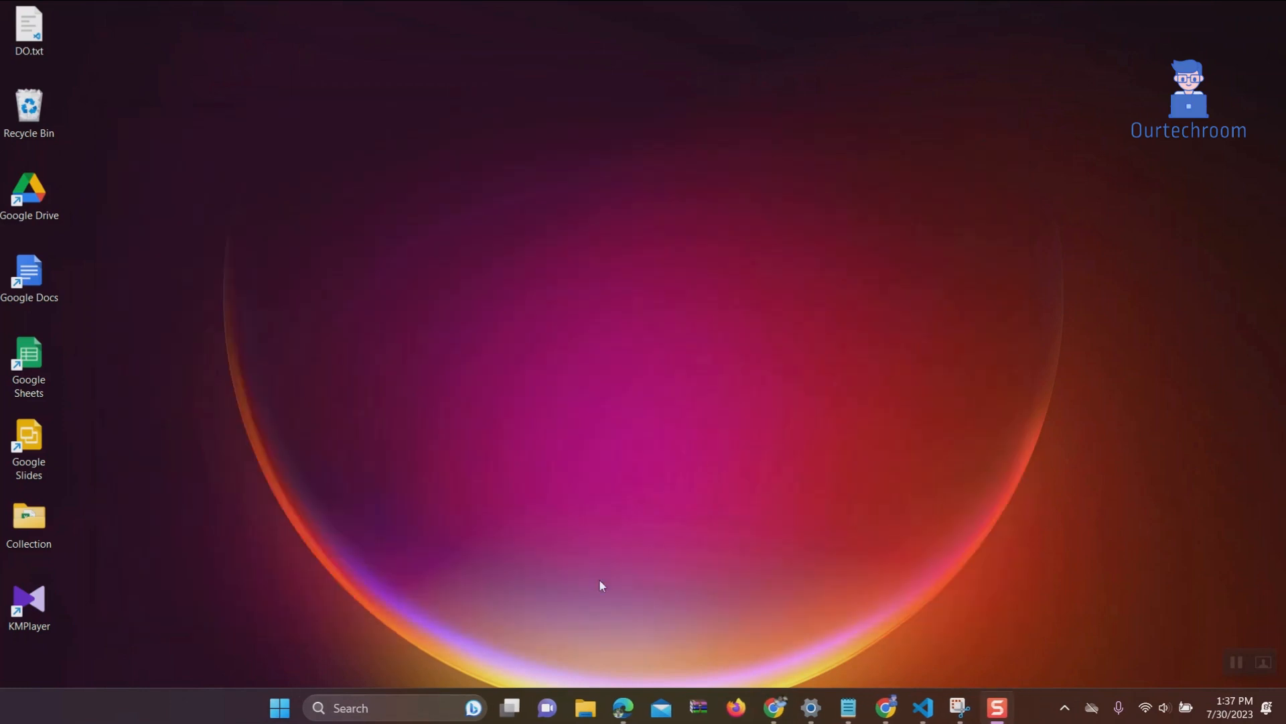
Search for 'cmd' again and show the Command Prompt result's context menu.
type("cmd")
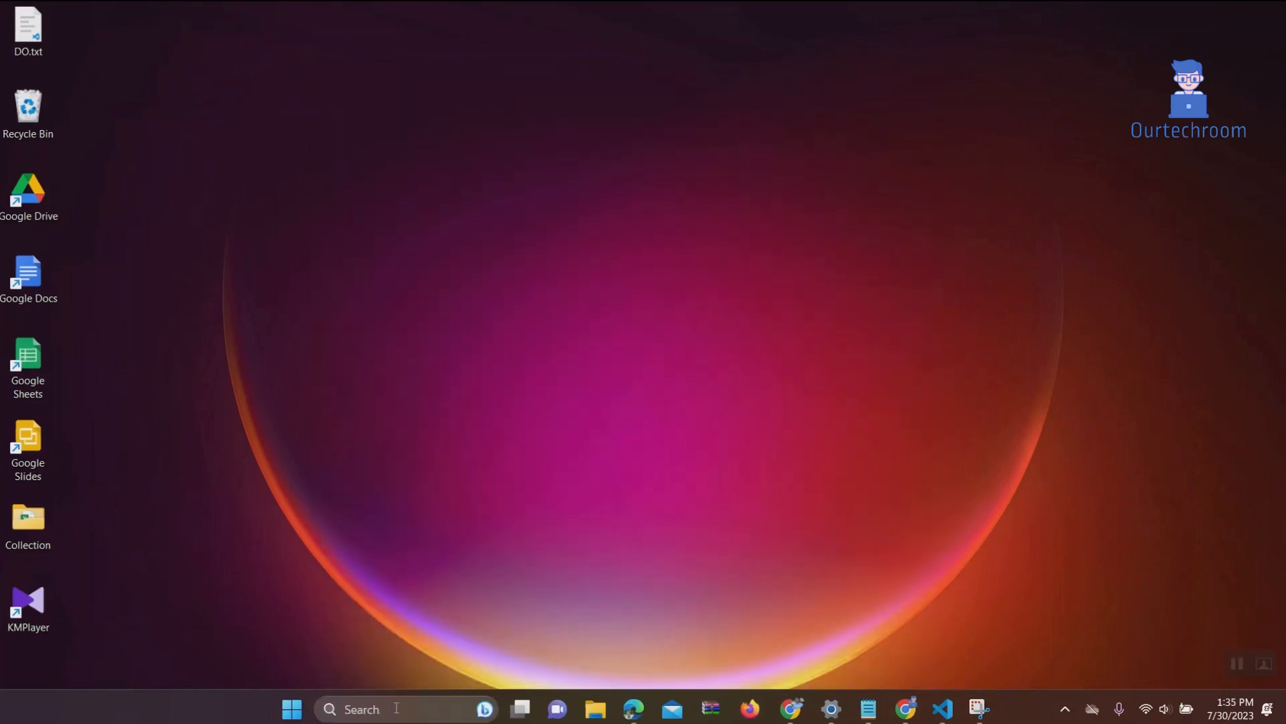
type("cmd")
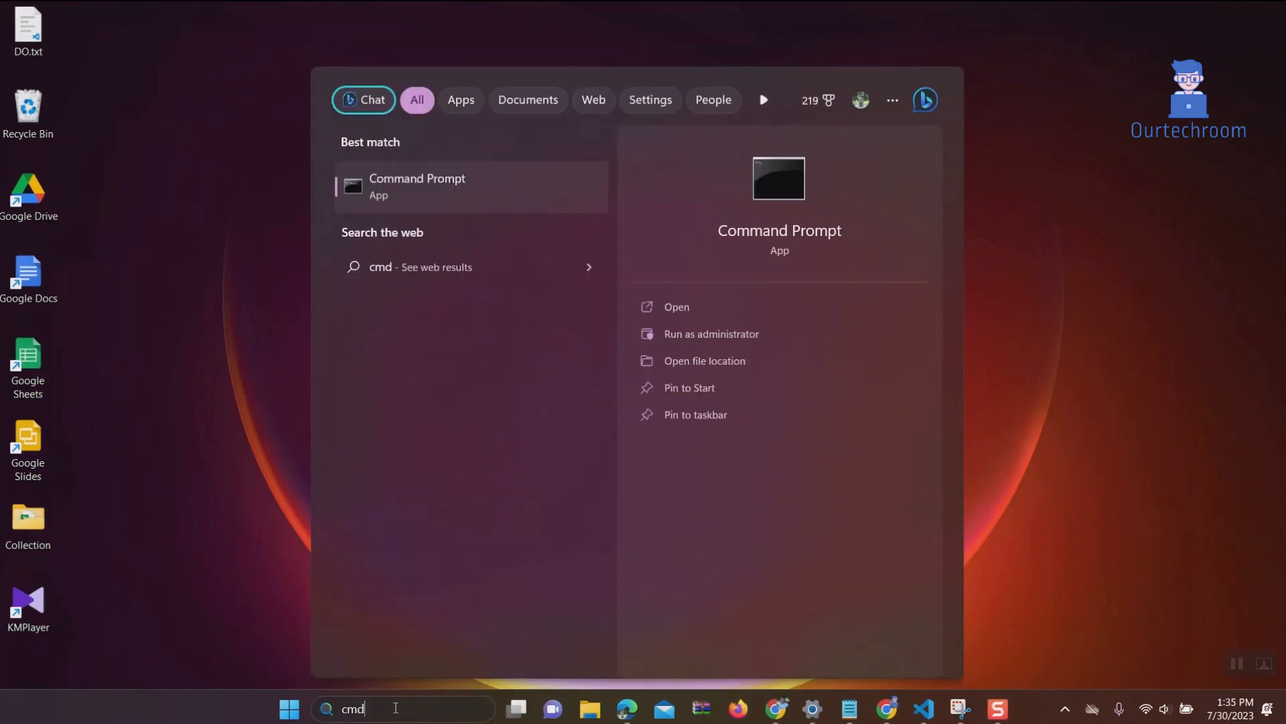
right_click(443, 186)
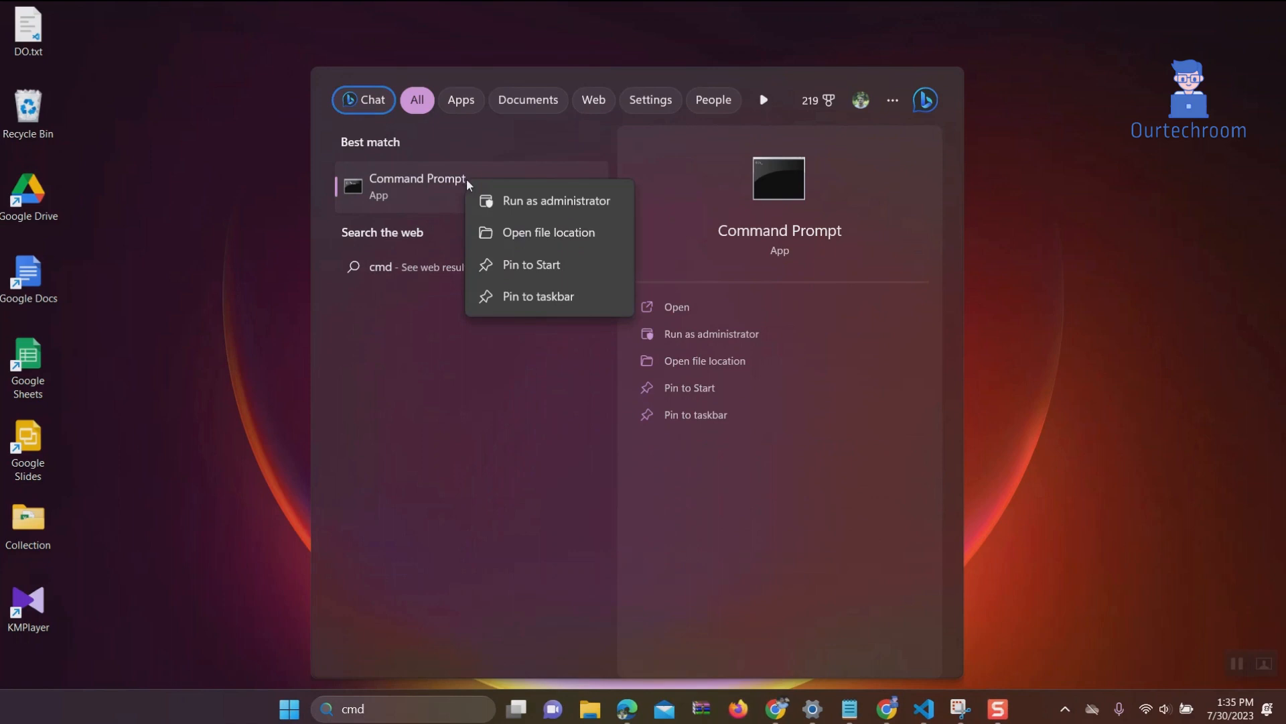
Go to the Command Prompt shortcut's file location and open its Properties on the Shortcut tab.
left_click(549, 232)
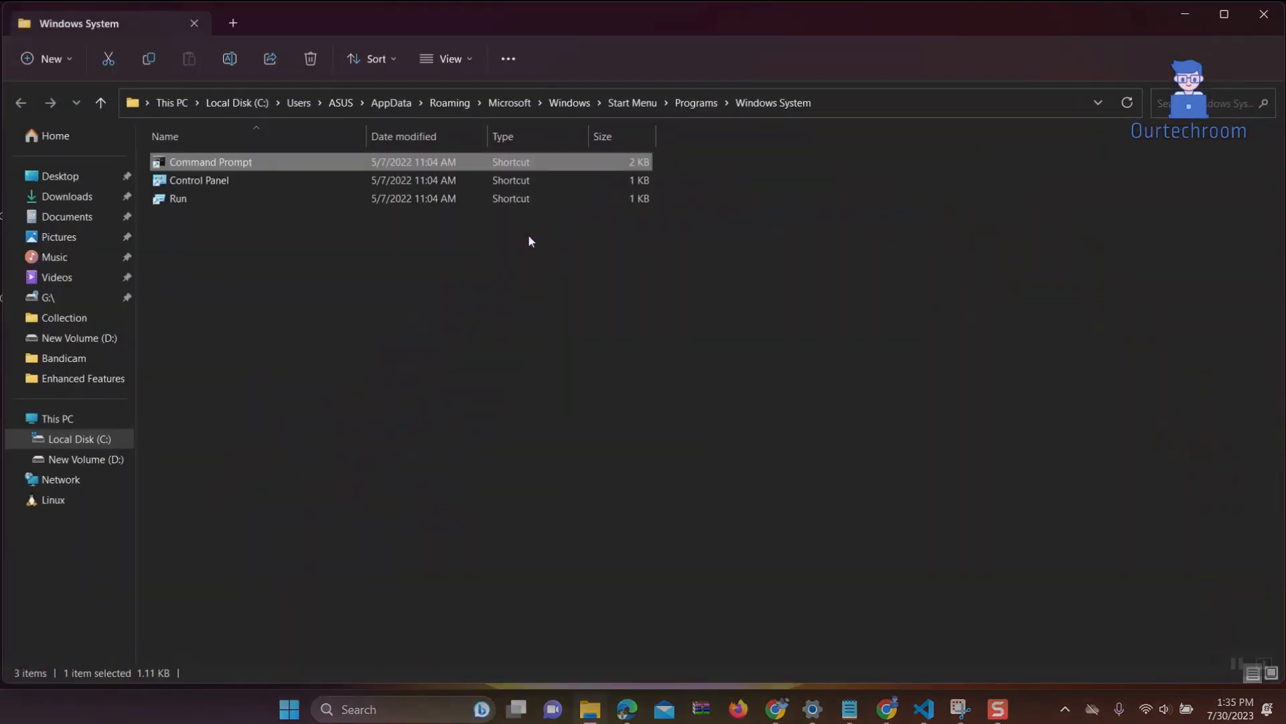
right_click(211, 162)
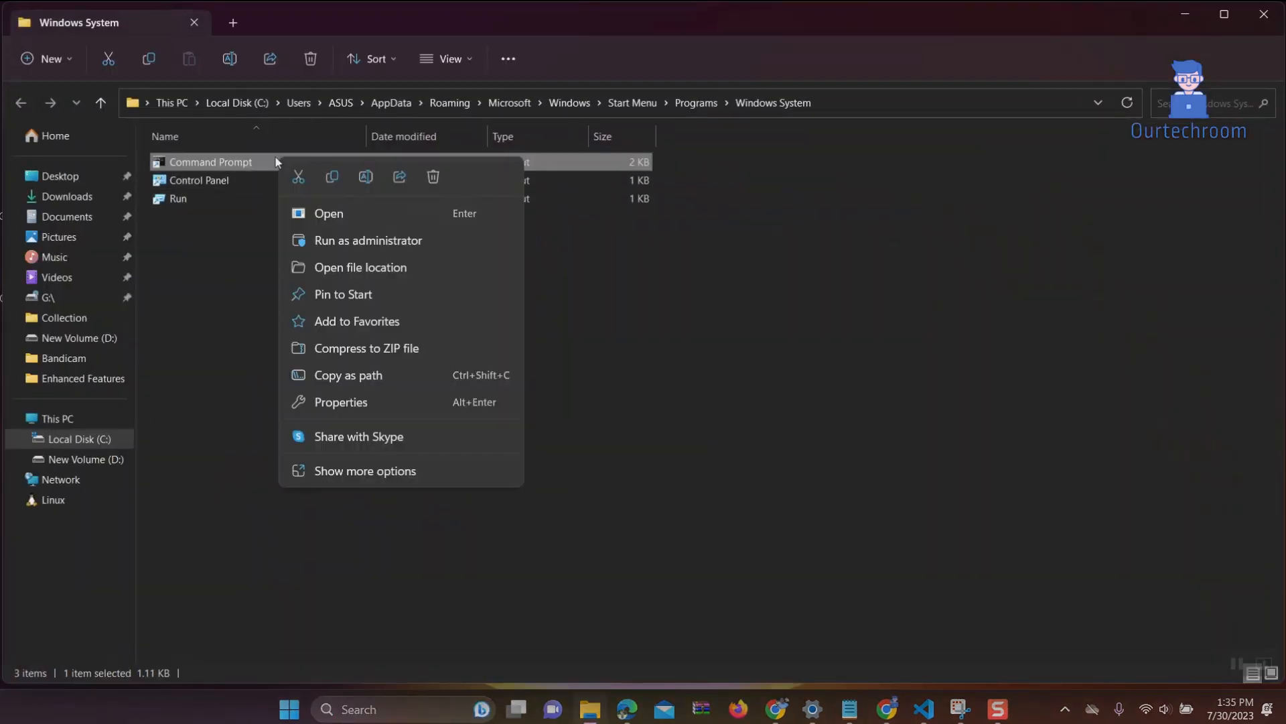
left_click(341, 402)
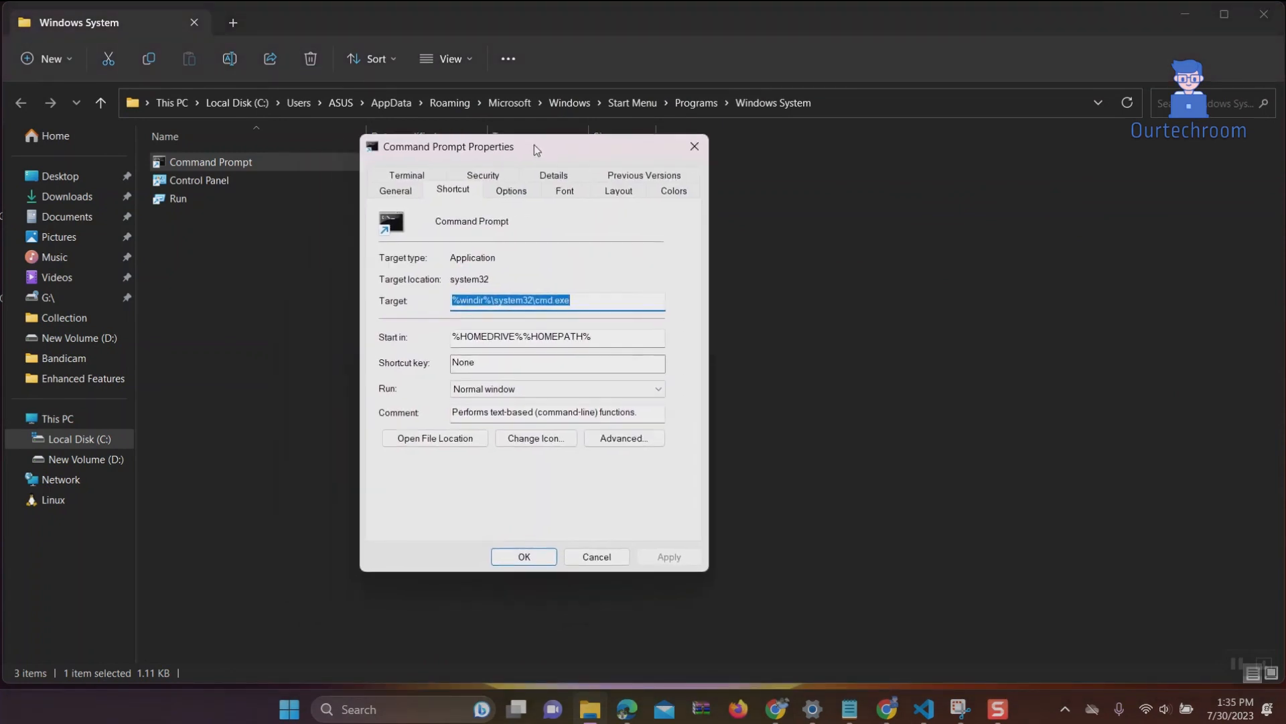
left_click(483, 336)
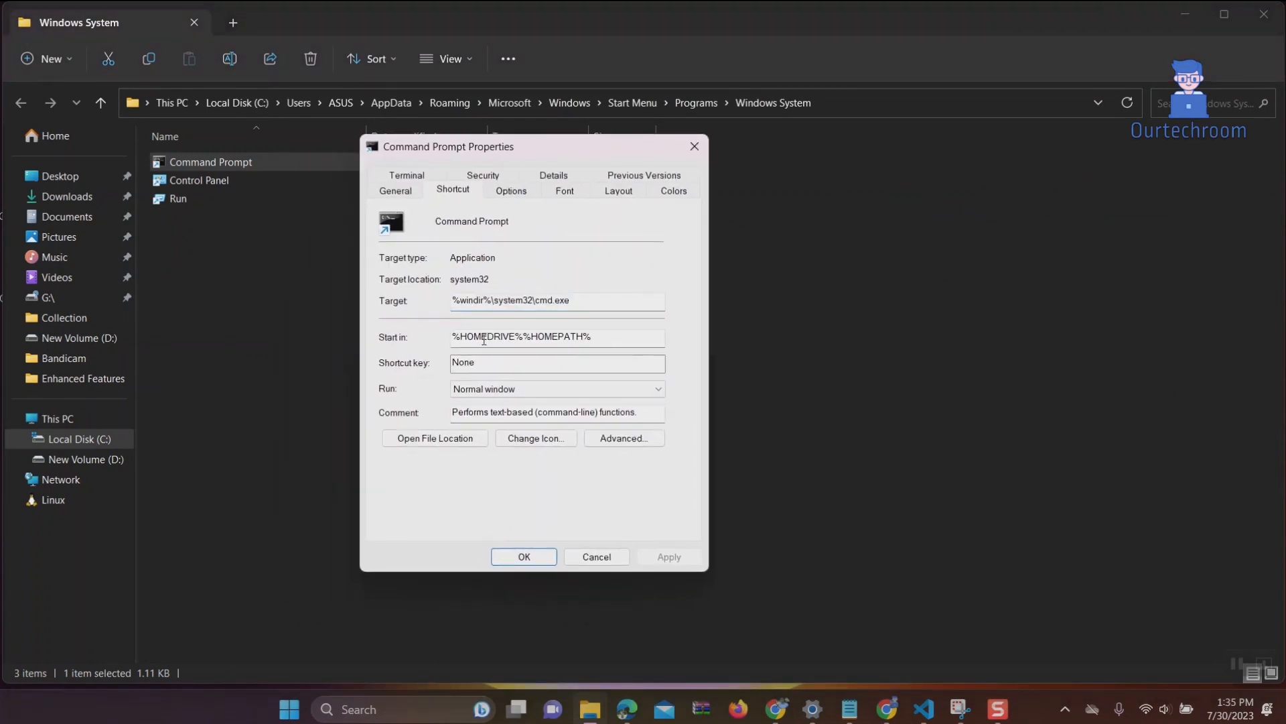
Enable 'Run as administrator' in the shortcut's Advanced settings and save the Properties.
left_click(624, 438)
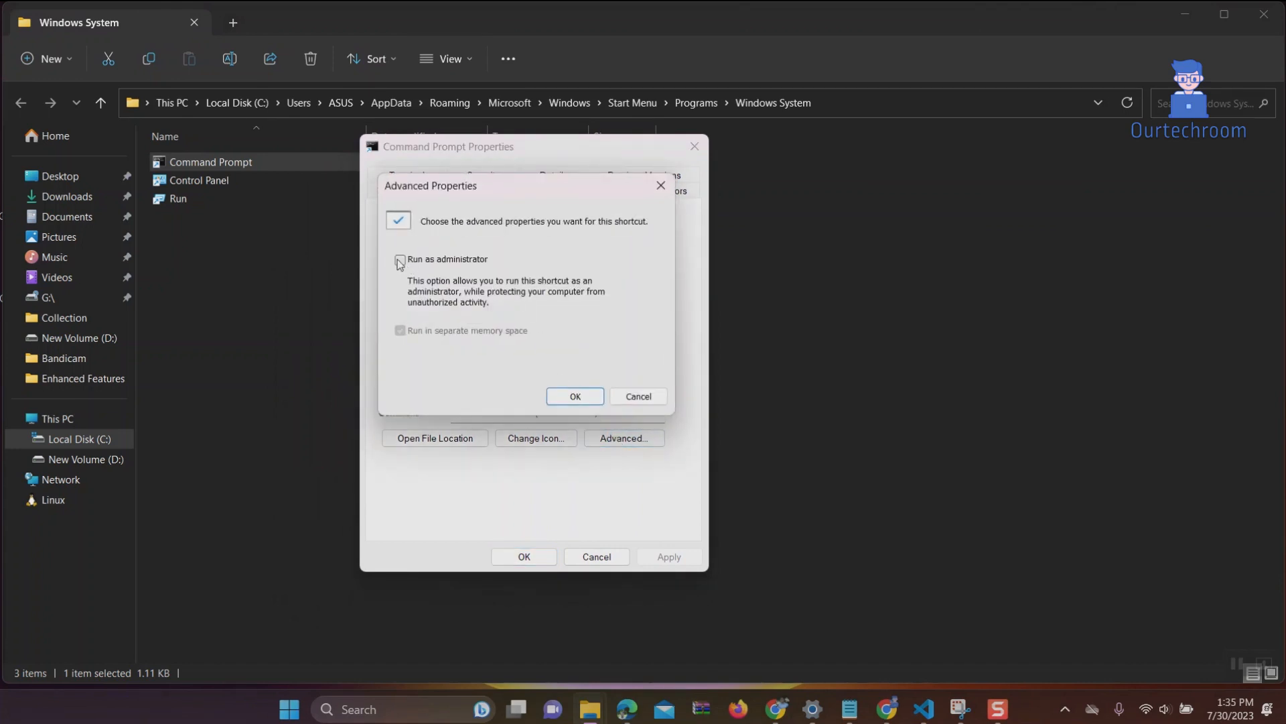
left_click(400, 260)
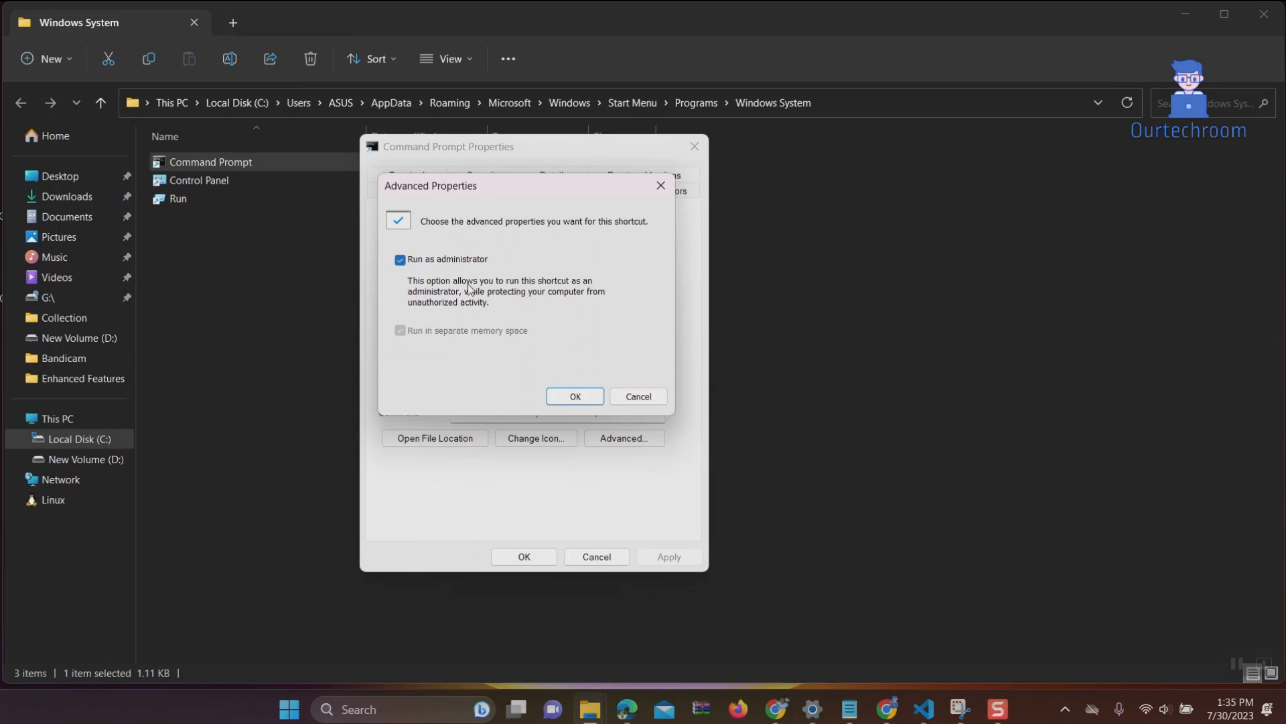
mouse_move(493, 299)
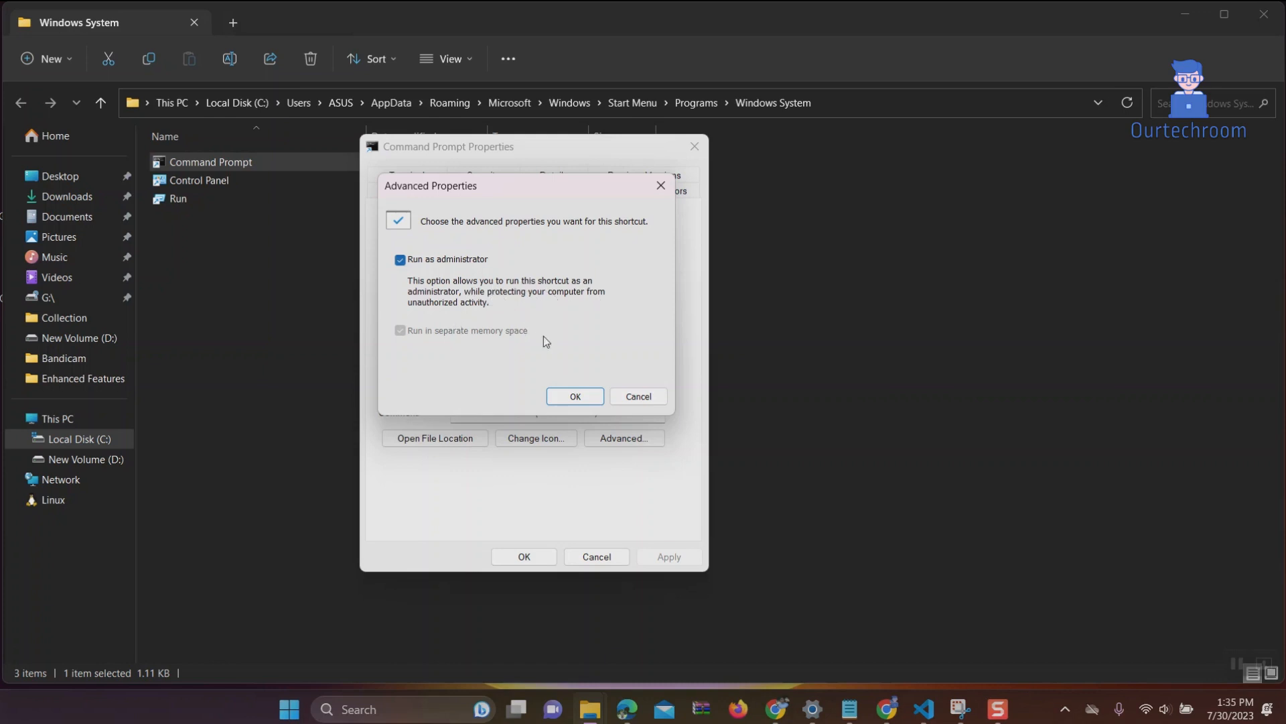
left_click(575, 396)
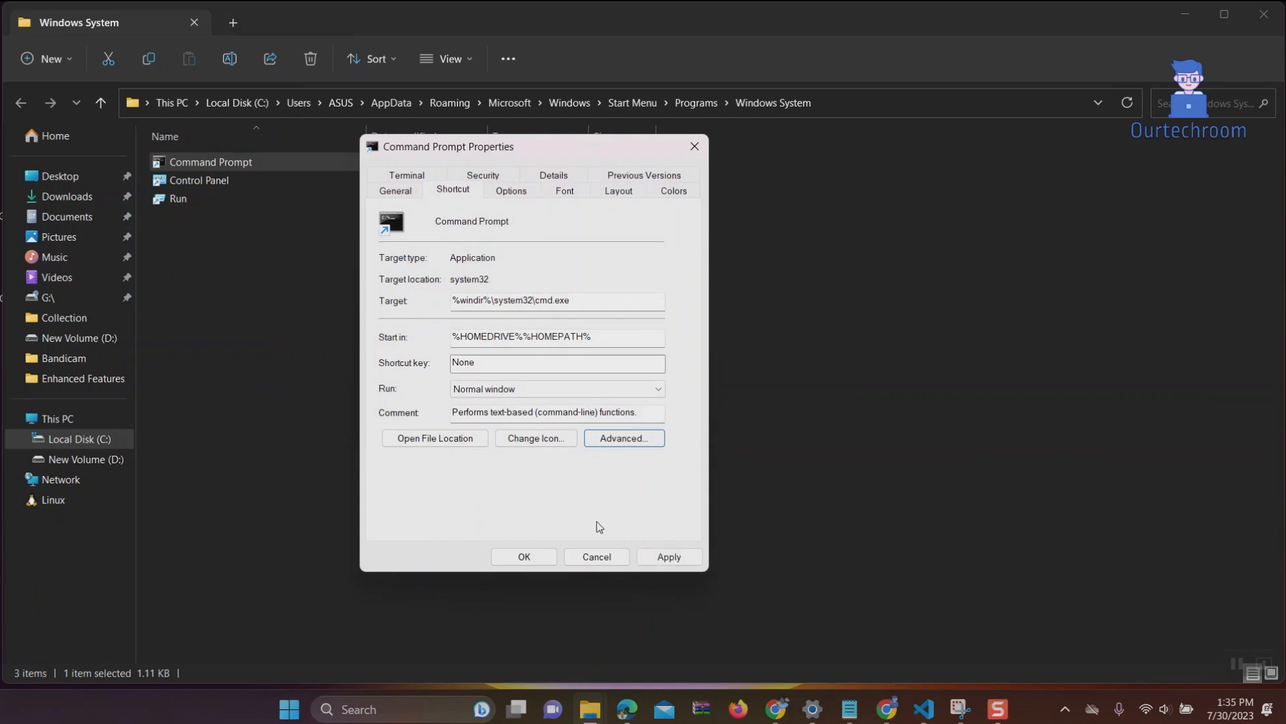
left_click(524, 557)
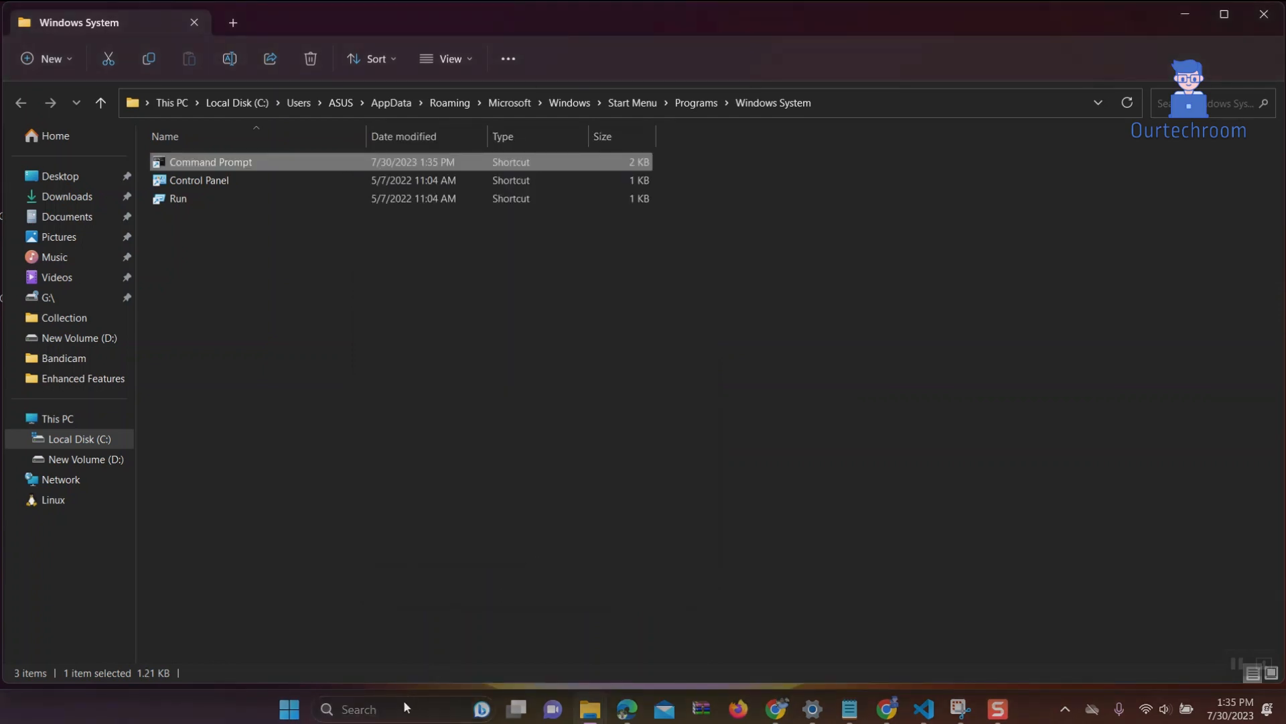
Search 'cmd' and launch Command Prompt, confirming it opens as Administrator: Command Prompt.
type("cmd")
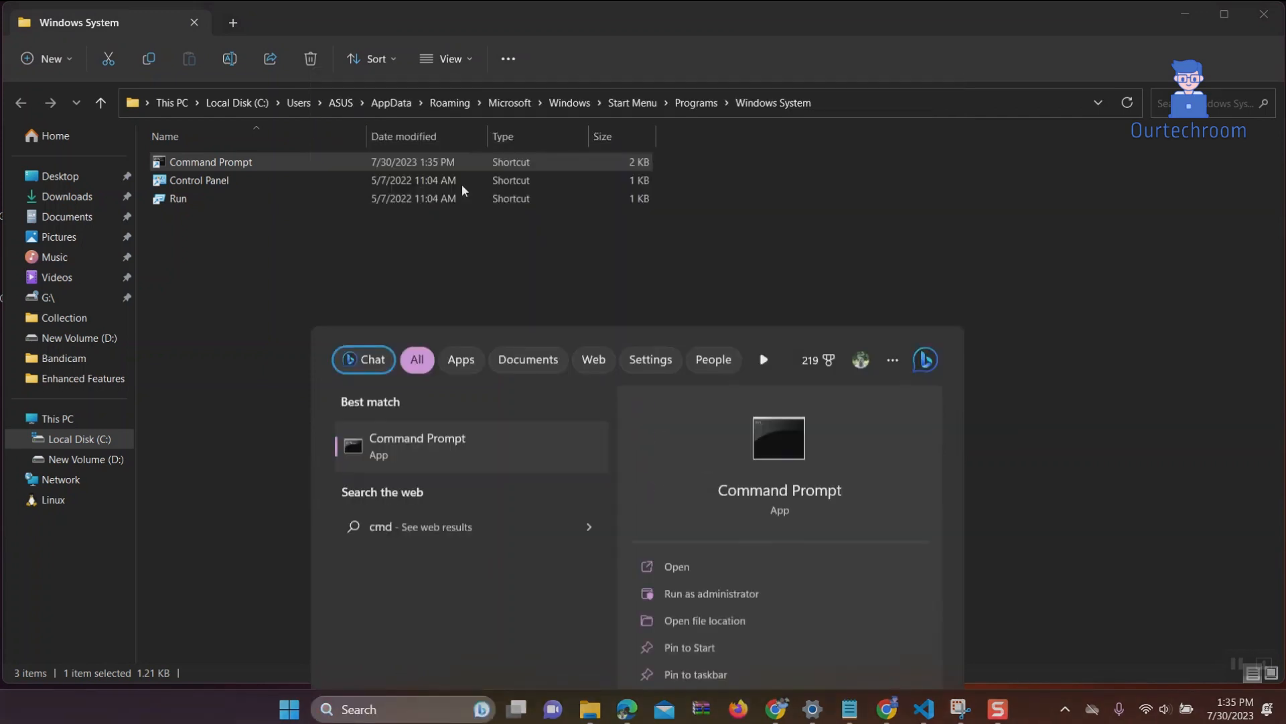
left_click(712, 594)
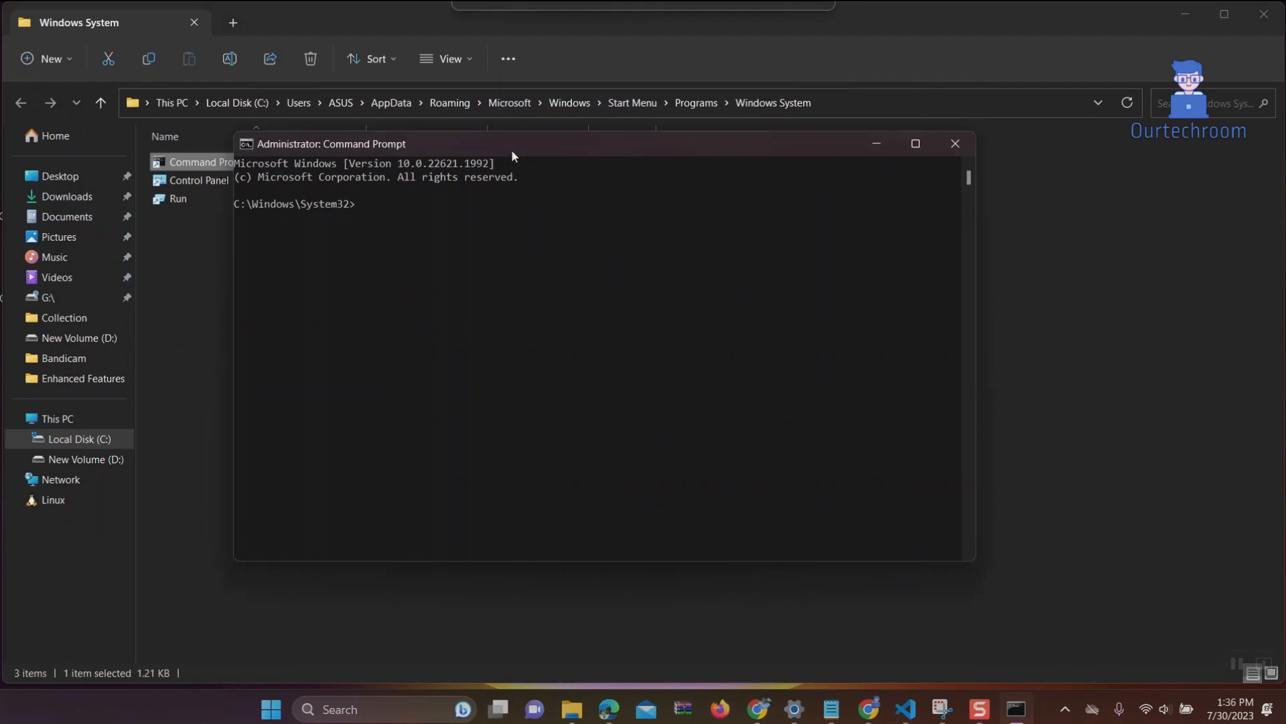